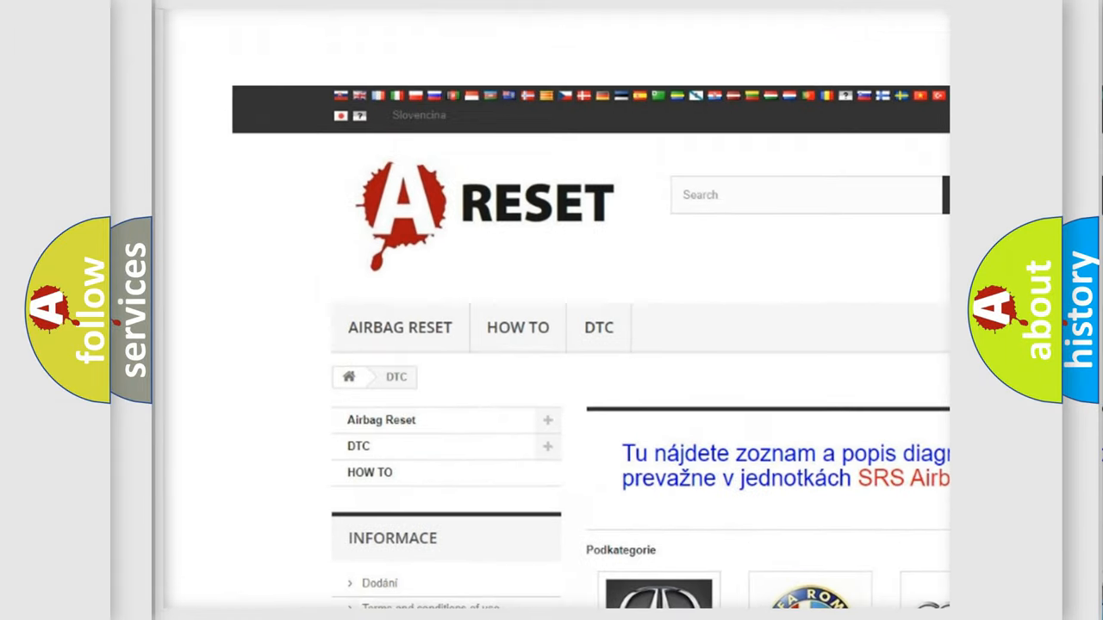
# Open the ALFA ROMEO DTC subcategory and browse its airbag trouble code list, e.g. B0003-01
pyautogui.scroll(-3)
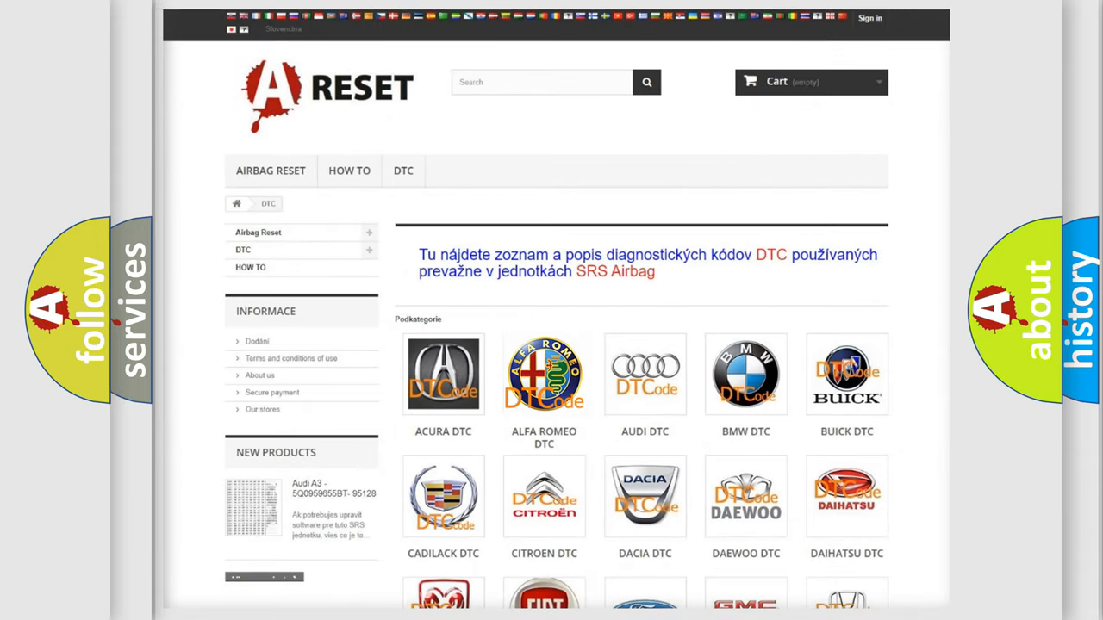
pyautogui.click(543, 374)
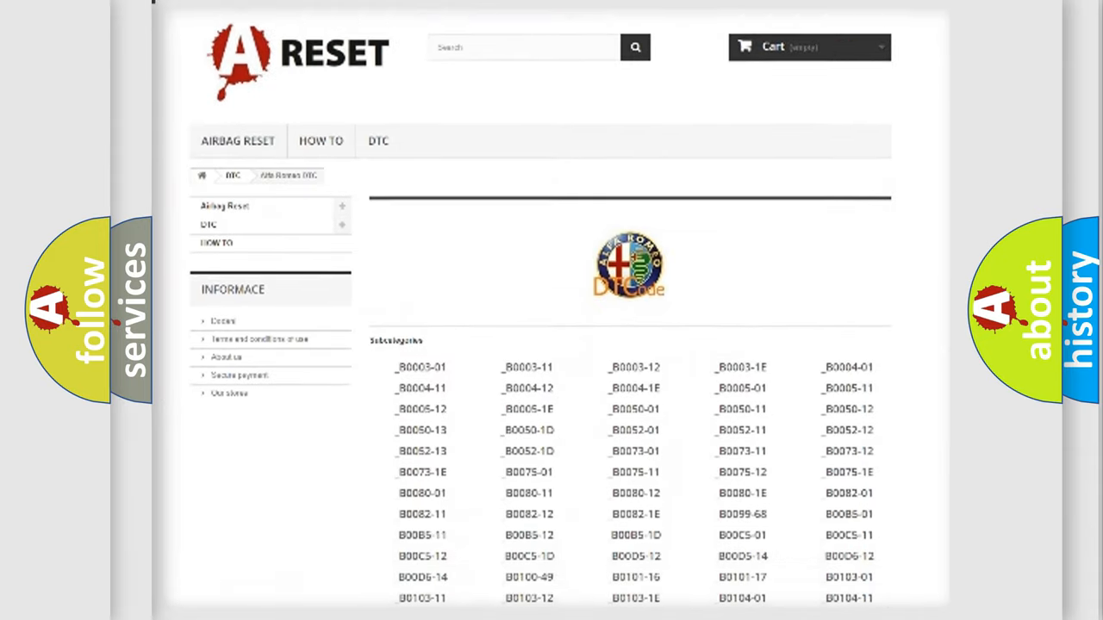
pyautogui.scroll(-3)
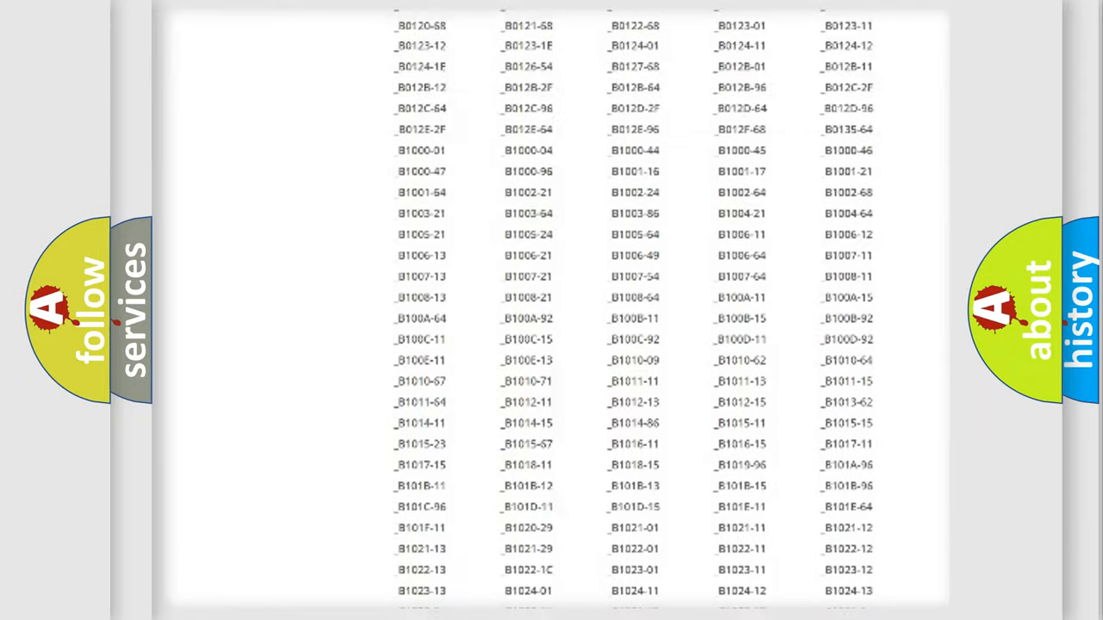
pyautogui.scroll(3)
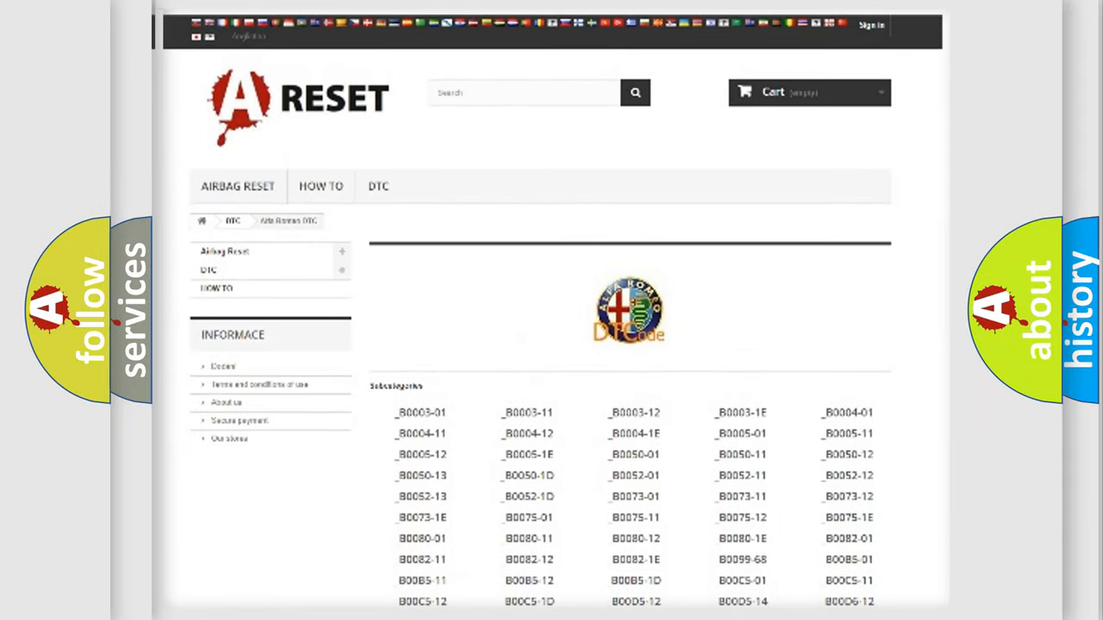